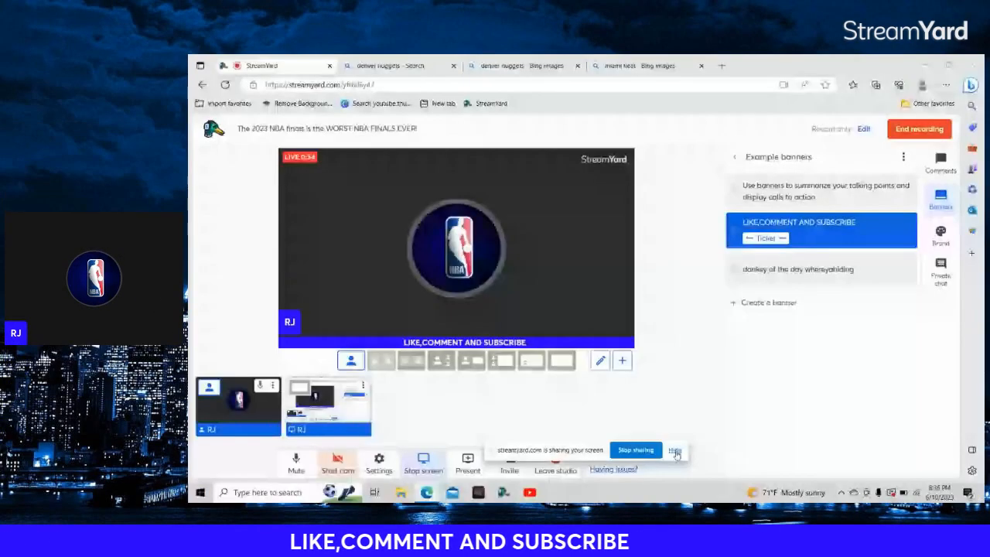
- Switch the shared browser to the 'denver nuggets - Search' Bing results tab
left_click(400, 65)
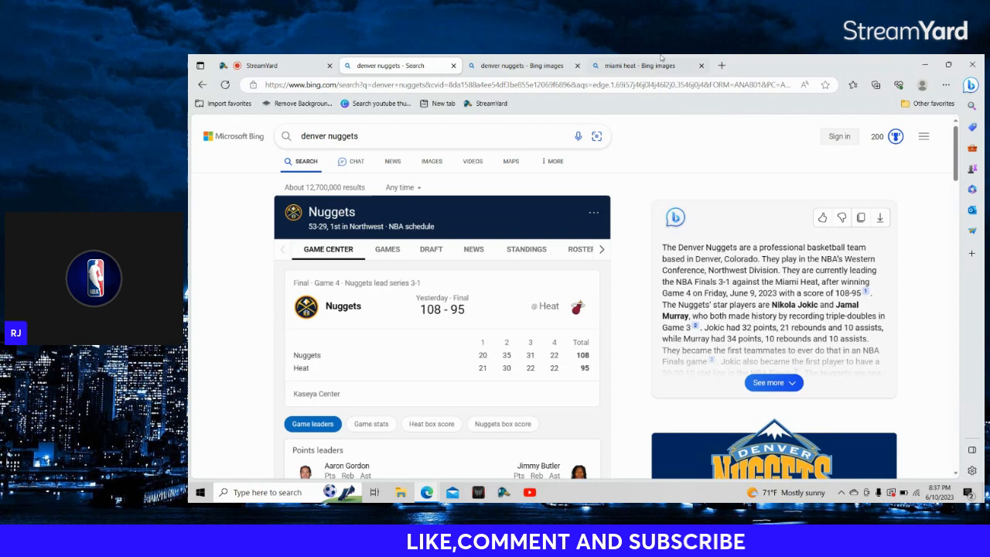
- Switch to the 'denver nuggets - Bing images' tab with the enlarged Nikola Jokic photo
left_click(526, 65)
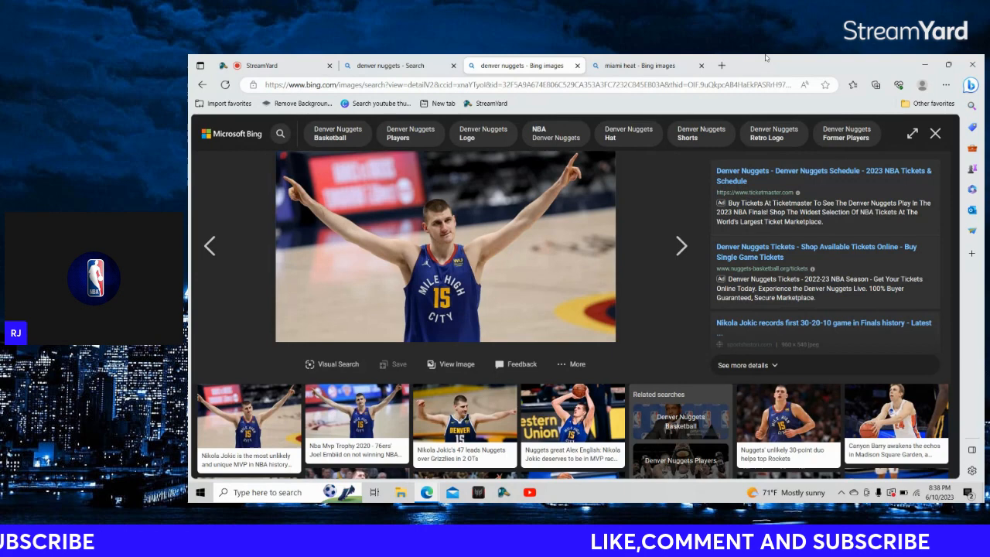
- Switch to the 'miami heat - Bing images' tab showing the Jimmy Butler photo
left_click(643, 65)
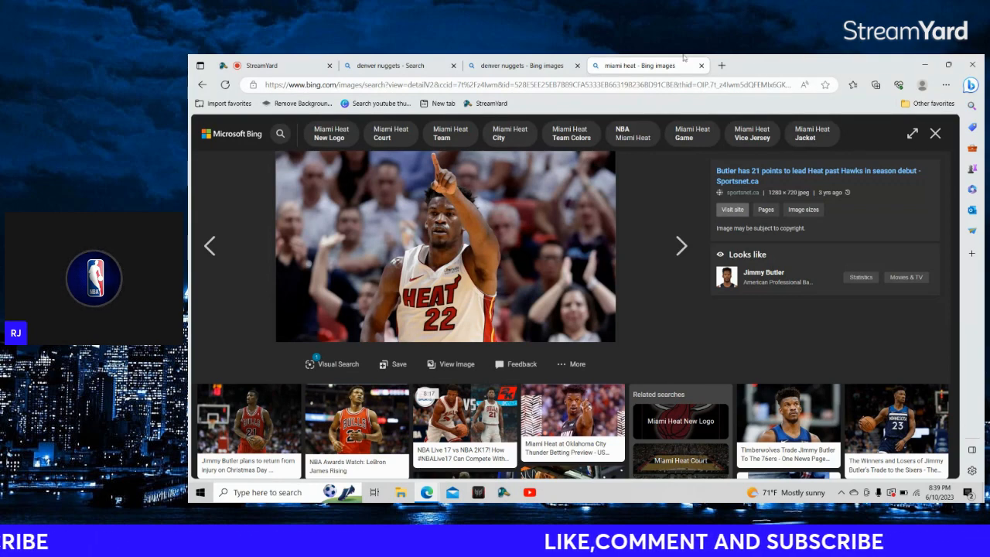
- Return to the Denver Nuggets Bing images tab showing another Nikola Jokic photo
left_click(520, 65)
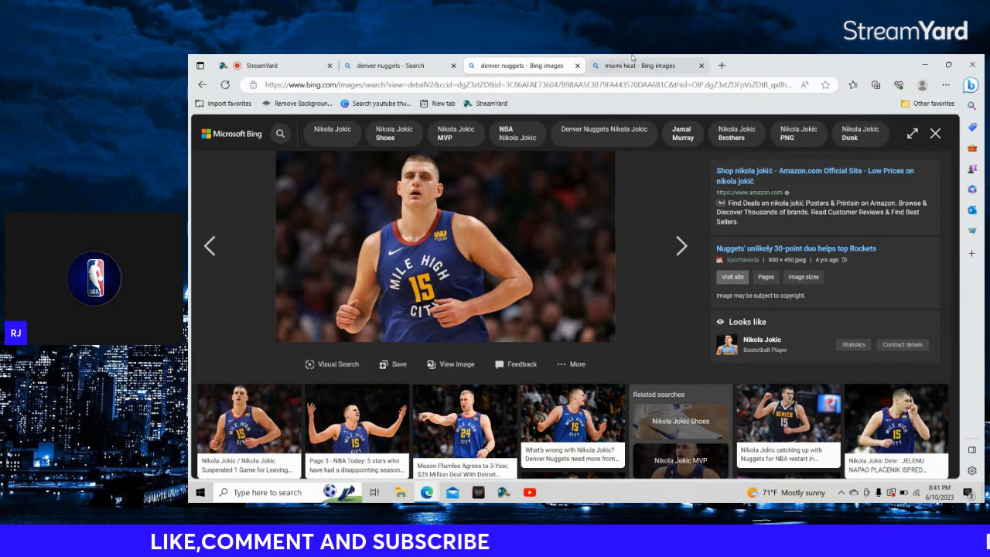
- Revisit the Heat and Nuggets image tabs, then return to the denver nuggets search results
left_click(648, 65)
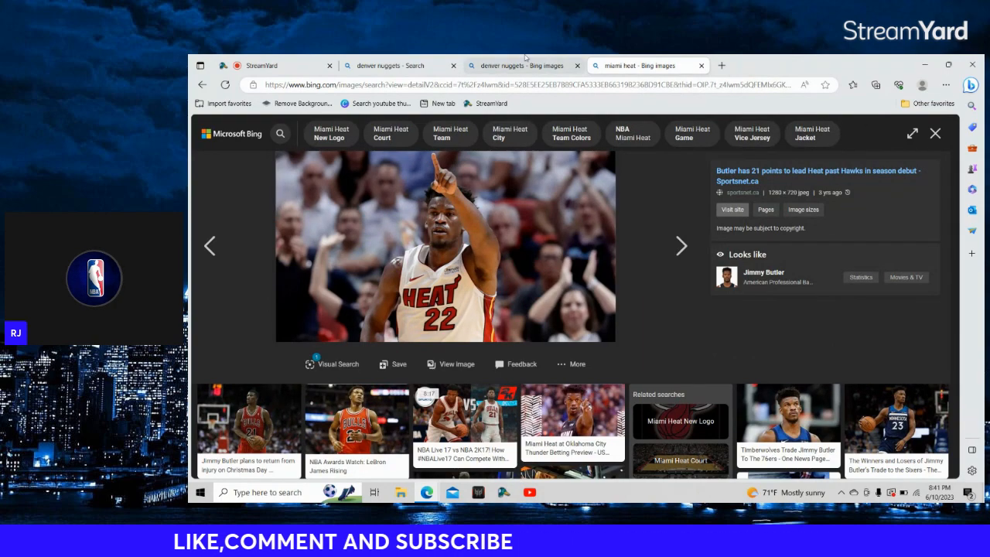
left_click(523, 65)
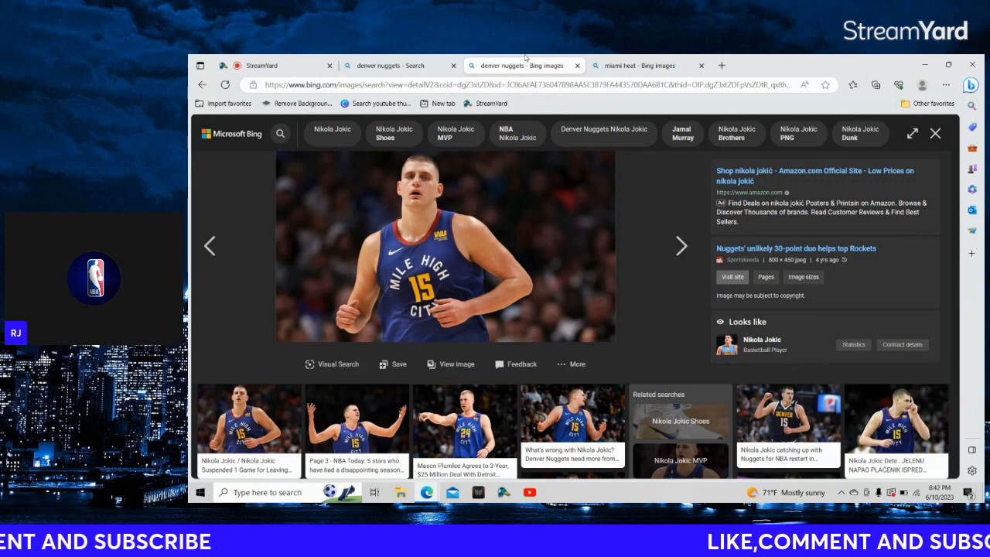
left_click(399, 65)
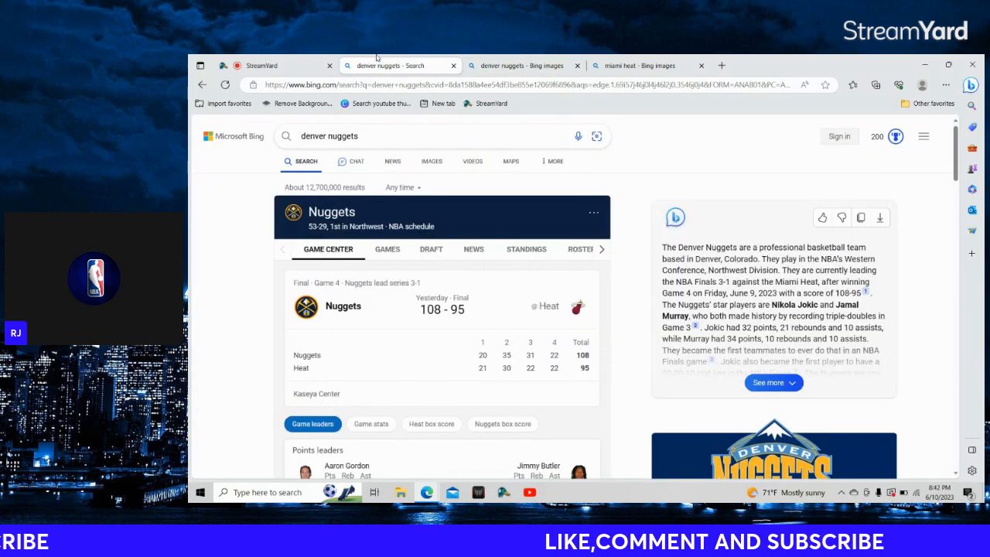